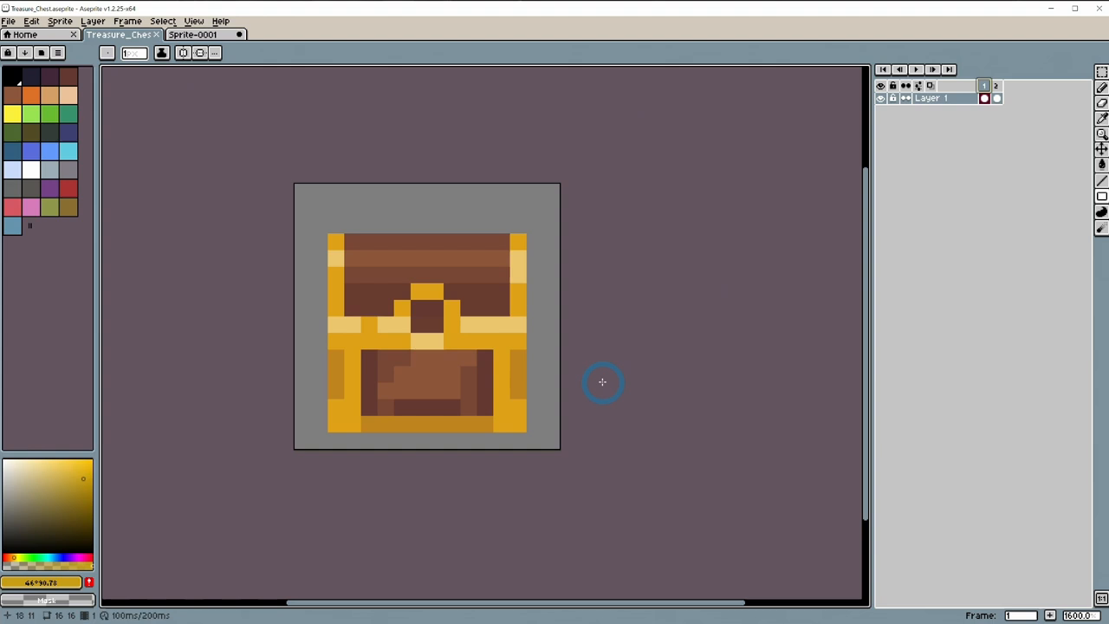
{"action": "mouse_move", "coordinate": [178, 121]}
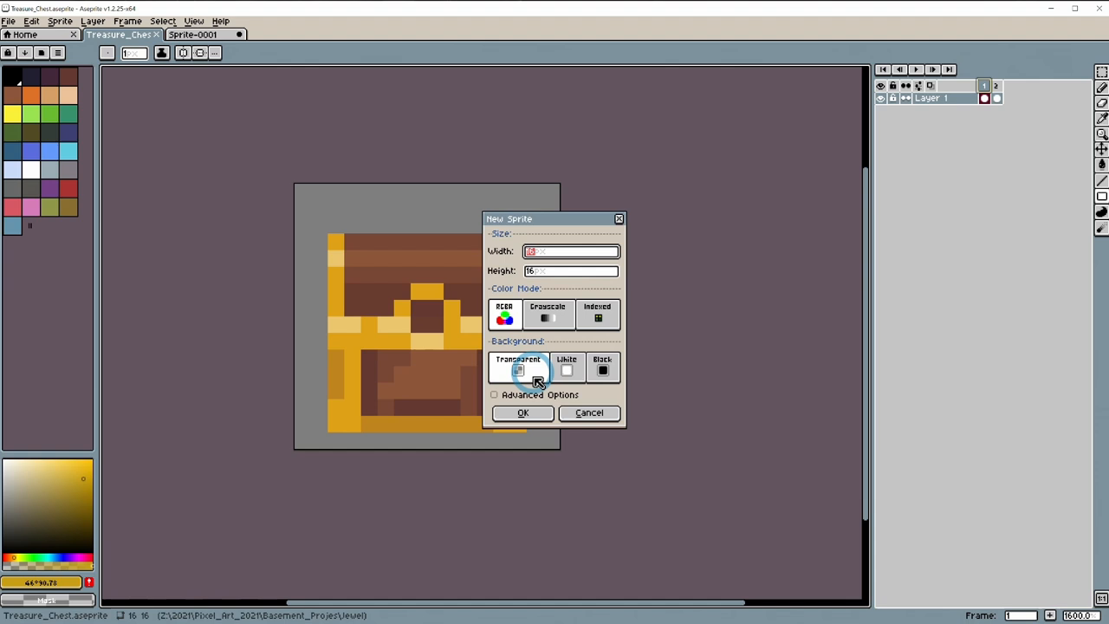
Confirm a new 16×16 RGBA sprite with transparent background
{"action": "left_click", "coordinate": [522, 413]}
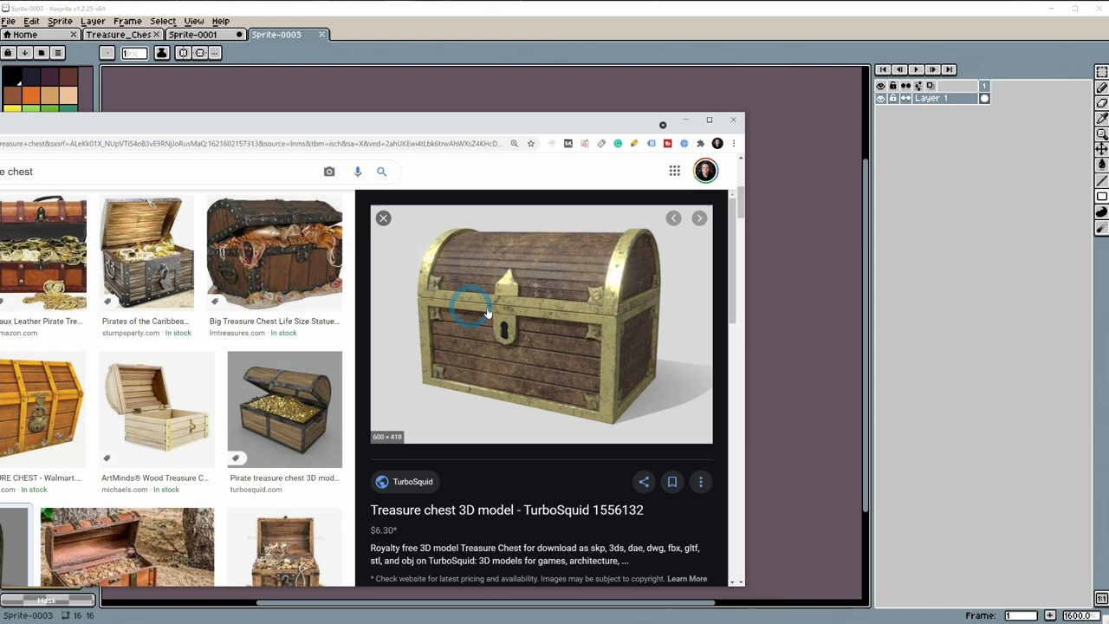
{"action": "mouse_move", "coordinate": [632, 251]}
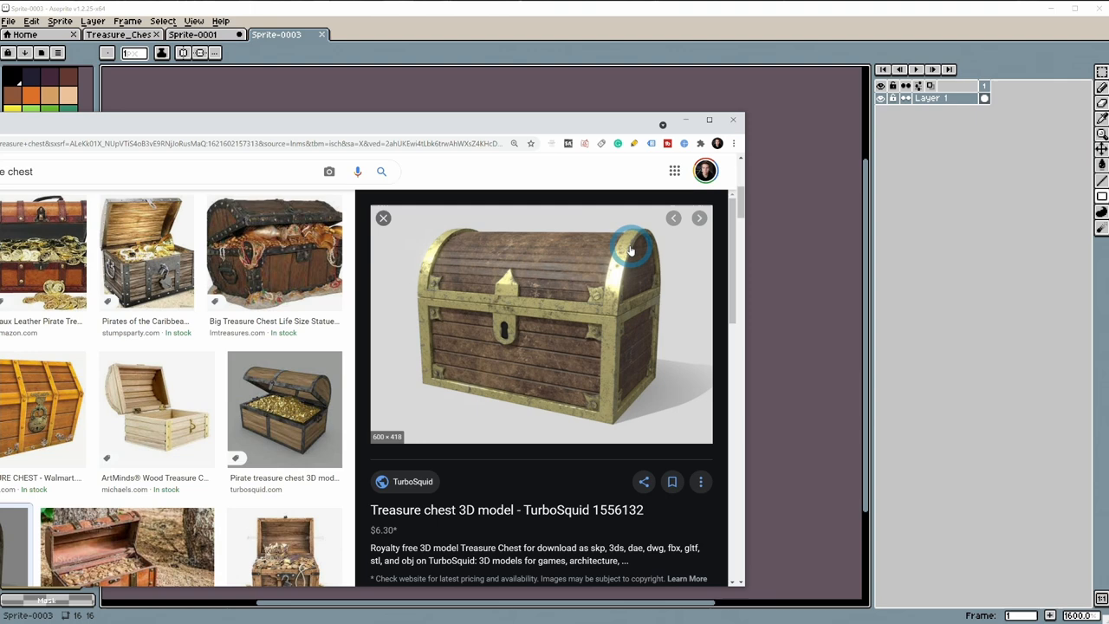
Enlarge the TurboSquid wooden treasure chest with golden trim as reference
{"action": "left_click", "coordinate": [733, 119]}
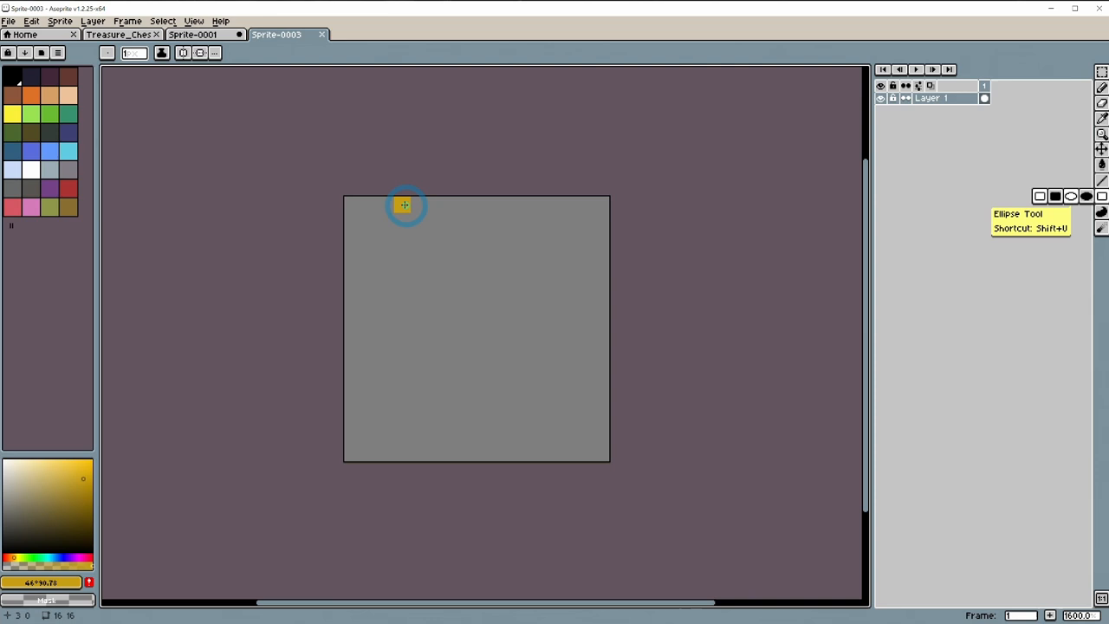
Draw the gold border around the canvas and paint light gold highlights on the trim
{"action": "left_click_drag", "start_coordinate": [408, 204], "coordinate": [368, 312]}
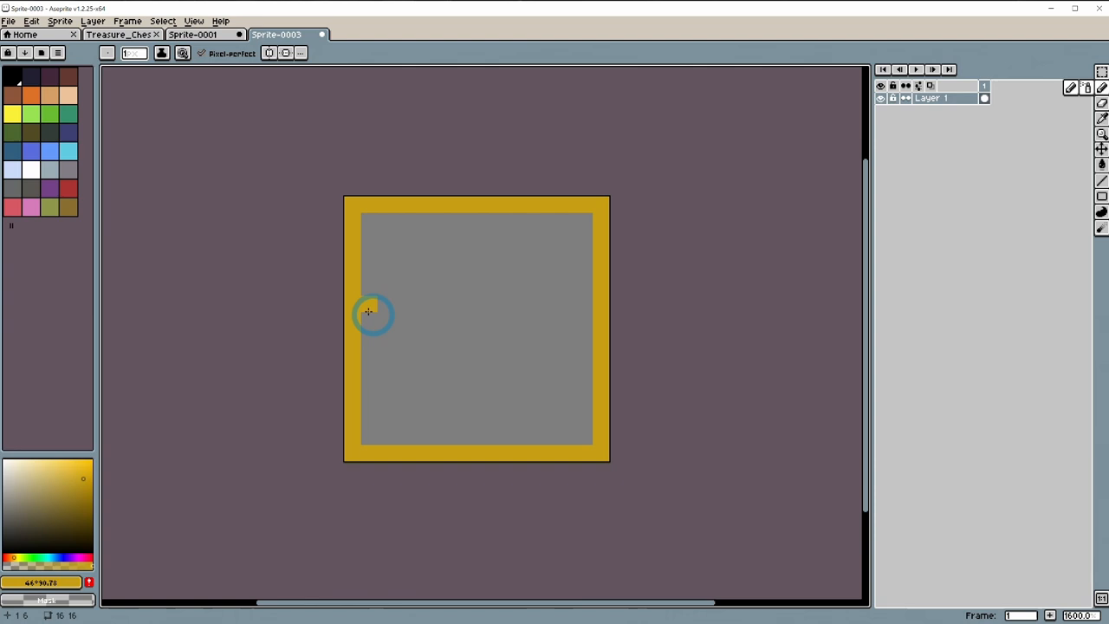
{"action": "mouse_move", "coordinate": [366, 336]}
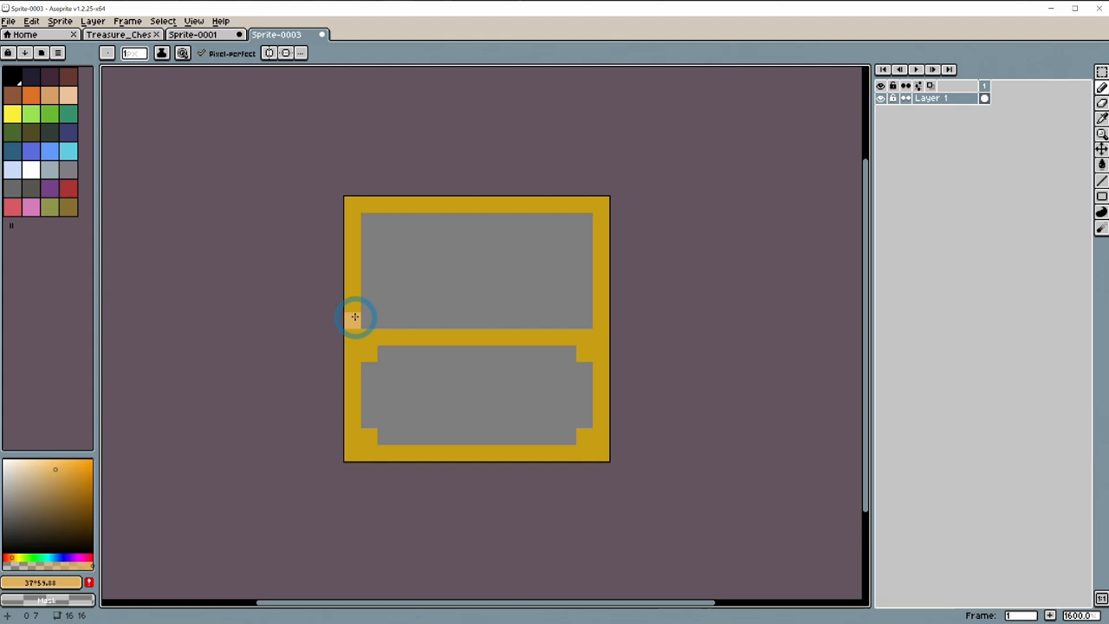
{"action": "left_click_drag", "start_coordinate": [355, 317], "coordinate": [592, 318]}
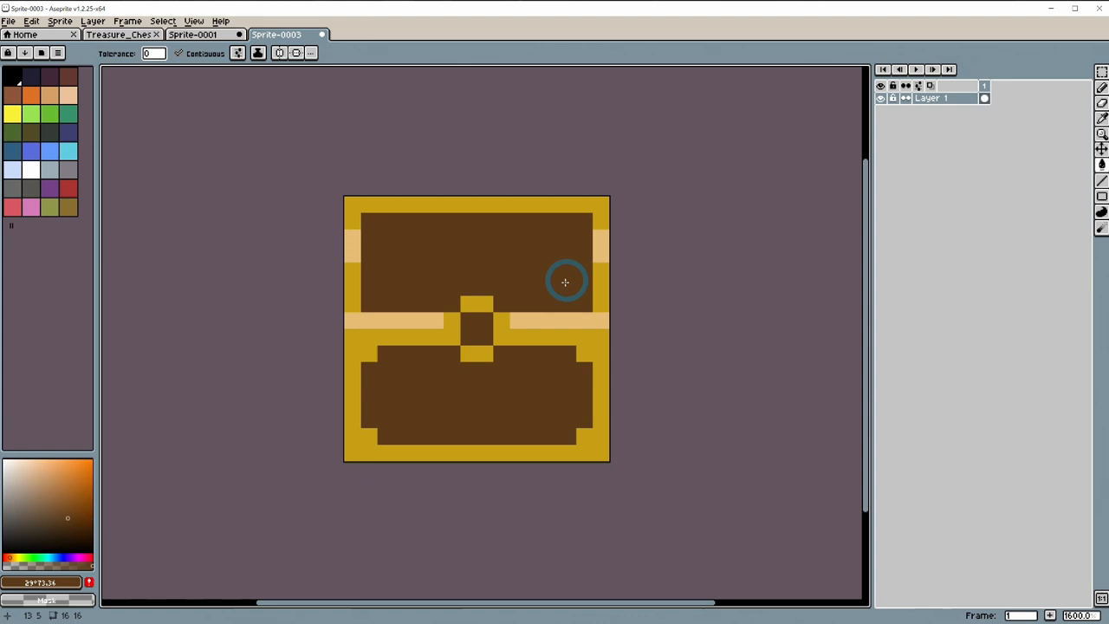
{"action": "mouse_move", "coordinate": [441, 258]}
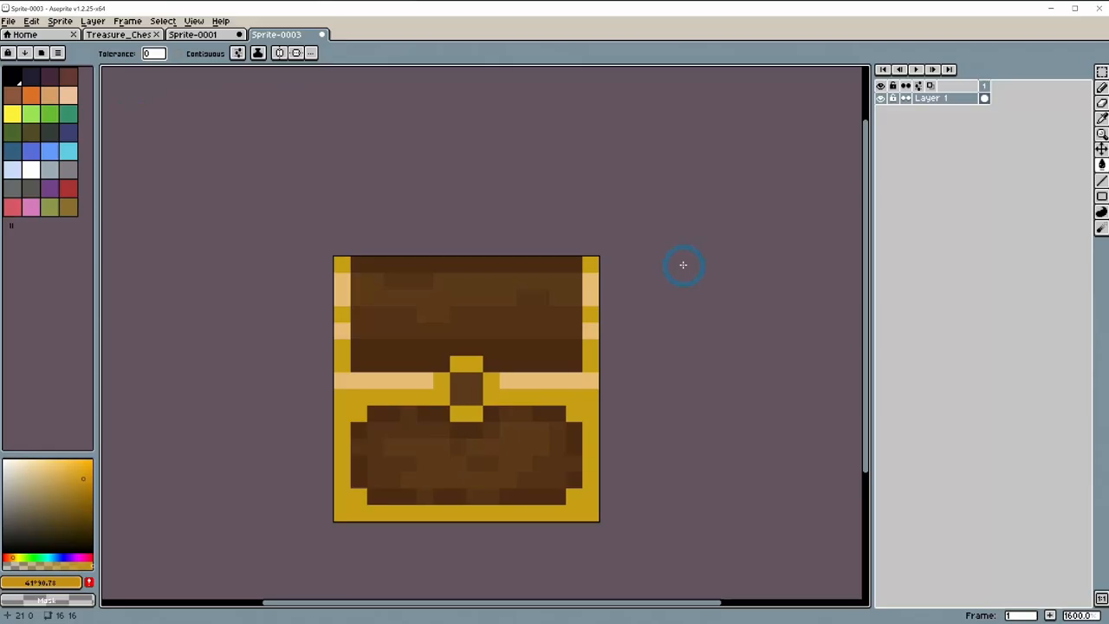
Paint brown plank lines and shading across the chest lid and base
{"action": "left_click", "coordinate": [528, 451]}
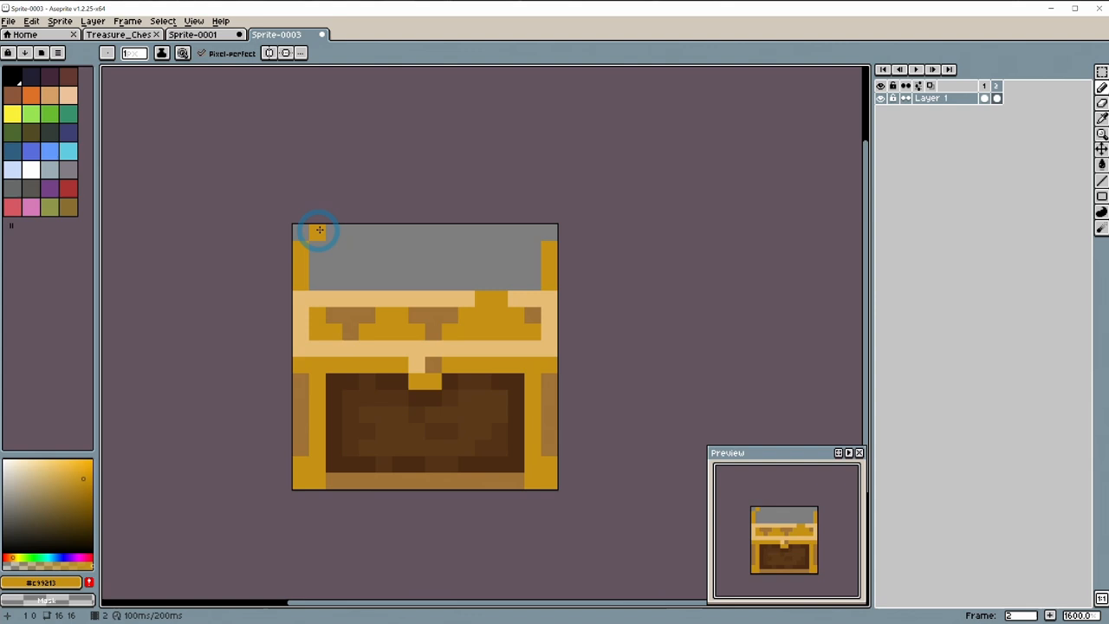
Draw the gold top edge of the raised lid on frame 2
{"action": "left_click_drag", "start_coordinate": [319, 230], "coordinate": [449, 264]}
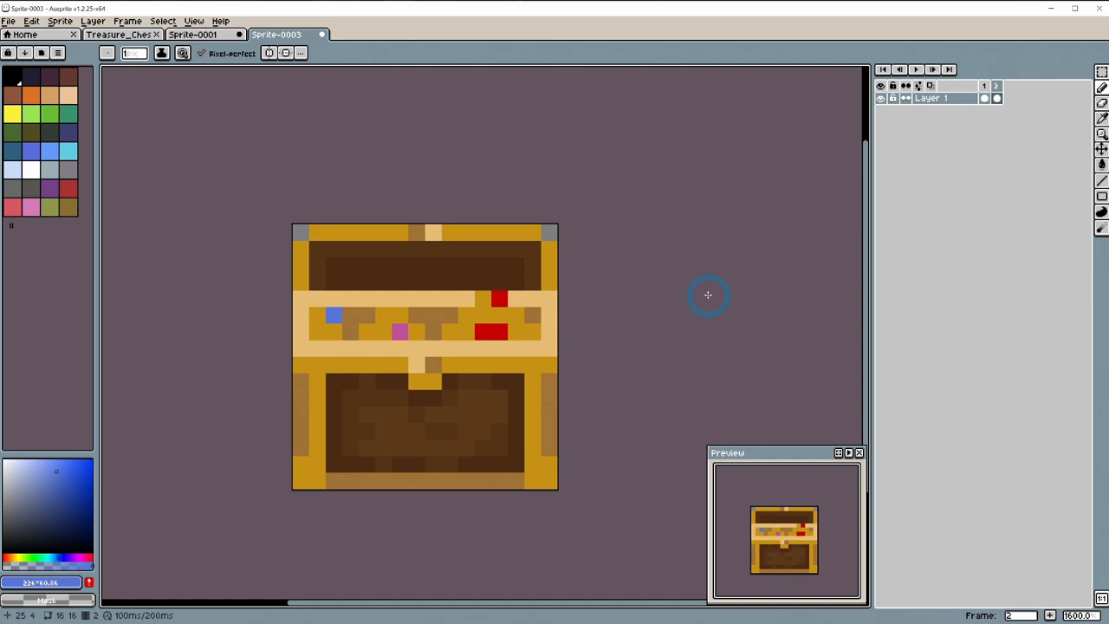
{"action": "mouse_move", "coordinate": [693, 283]}
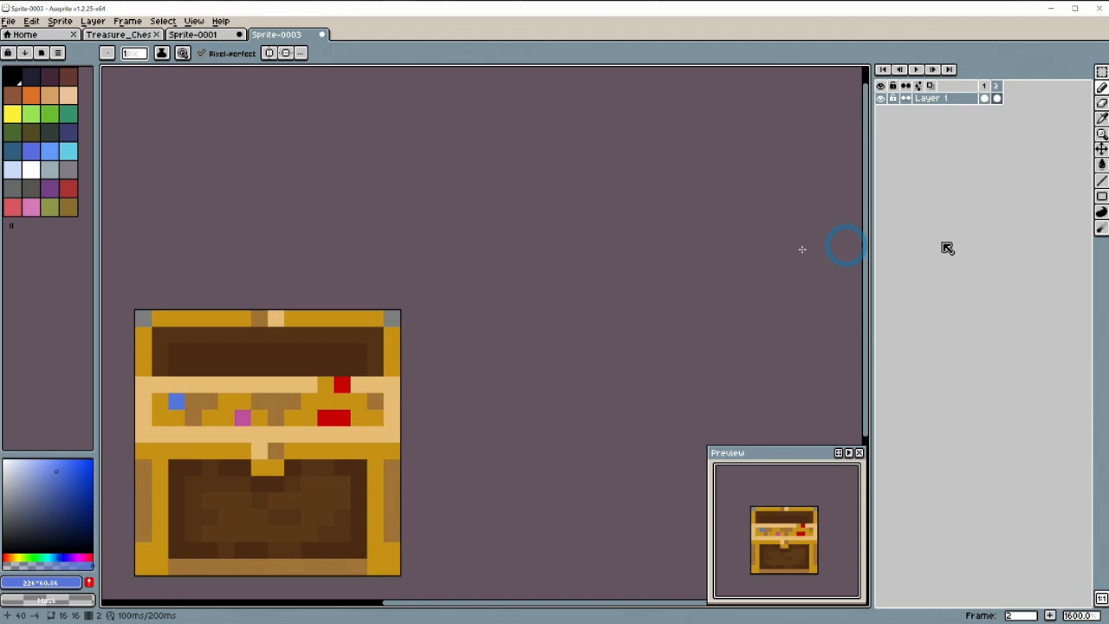
{"action": "mouse_move", "coordinate": [722, 322]}
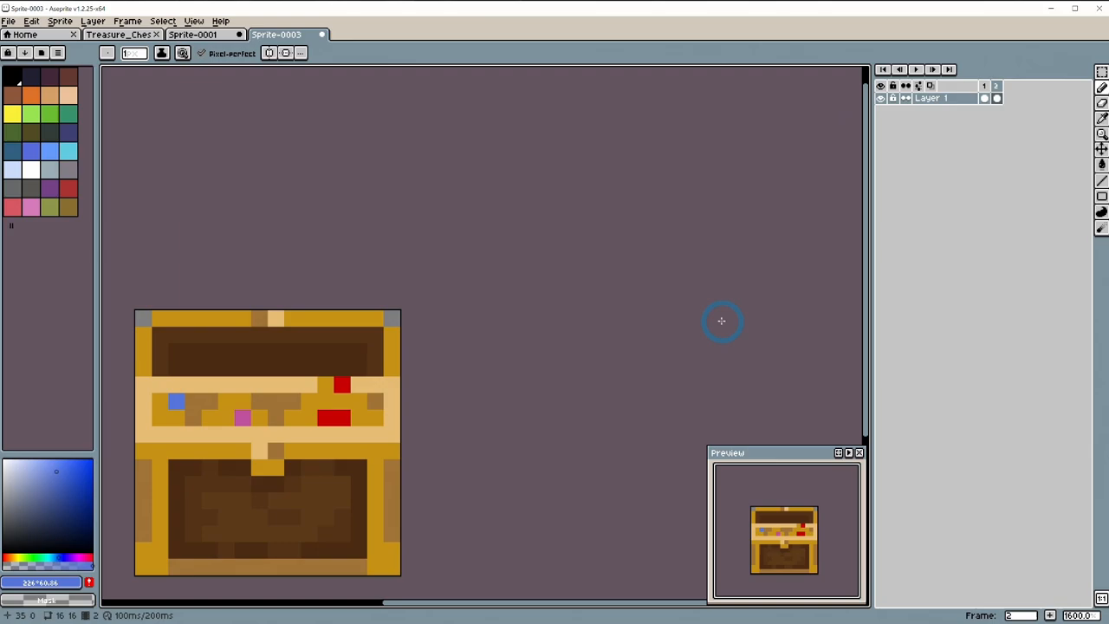